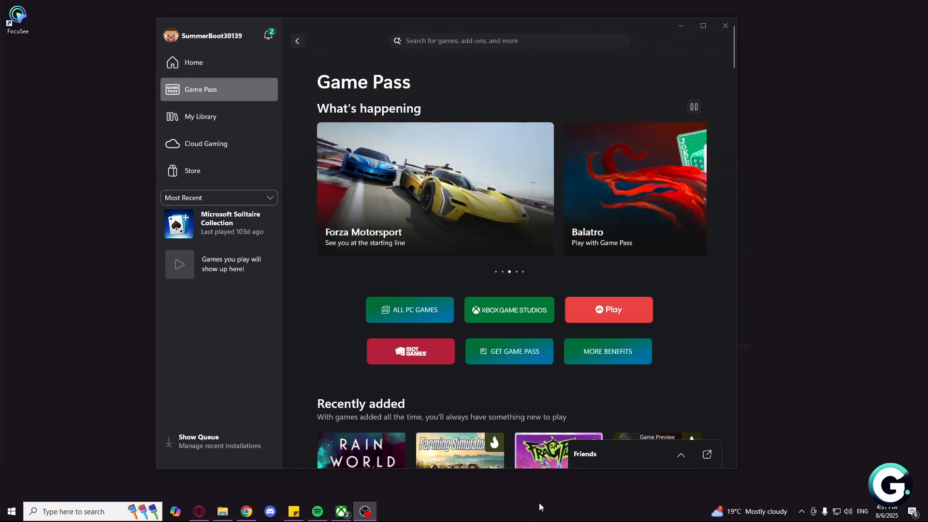
{"action": "mouse_move", "coordinate": [451, 85]}
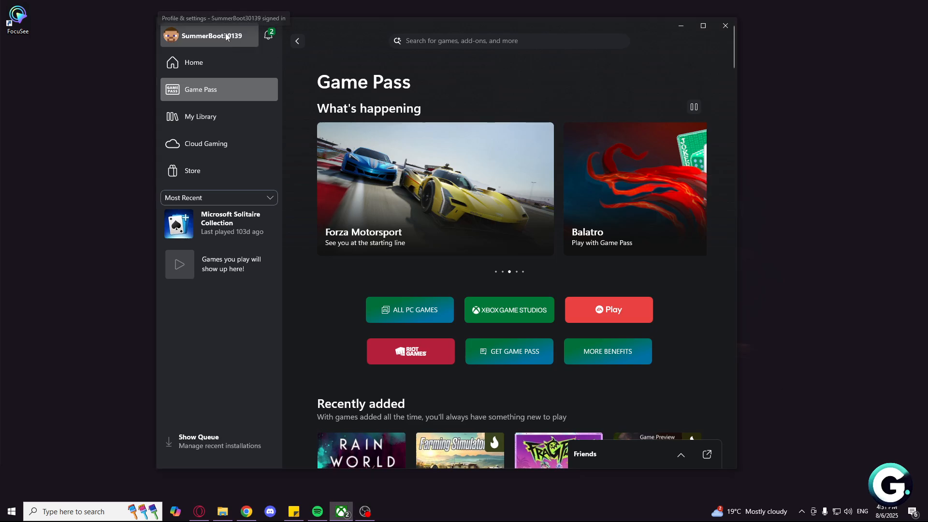
Open Profile & settings from the gamertag, bringing up the Confirm account prompt.
{"action": "left_click", "coordinate": [208, 35]}
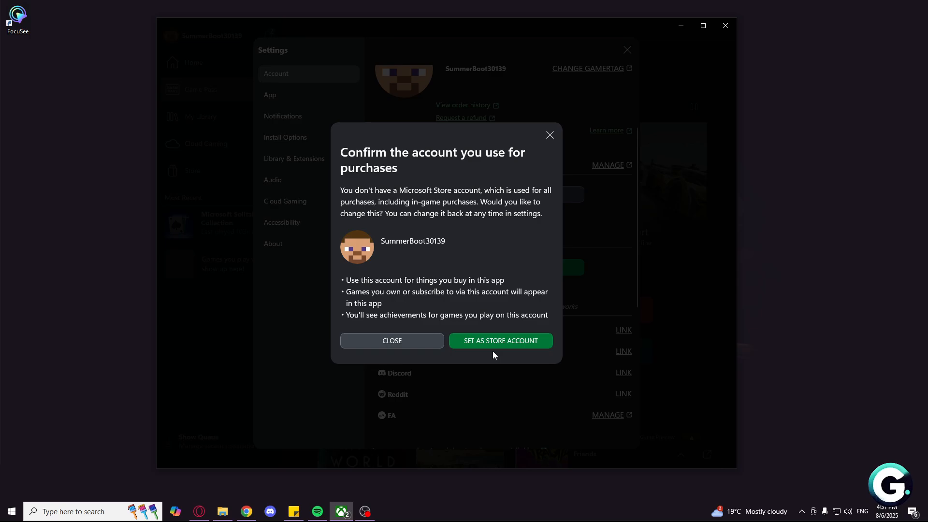
{"action": "mouse_move", "coordinate": [365, 158]}
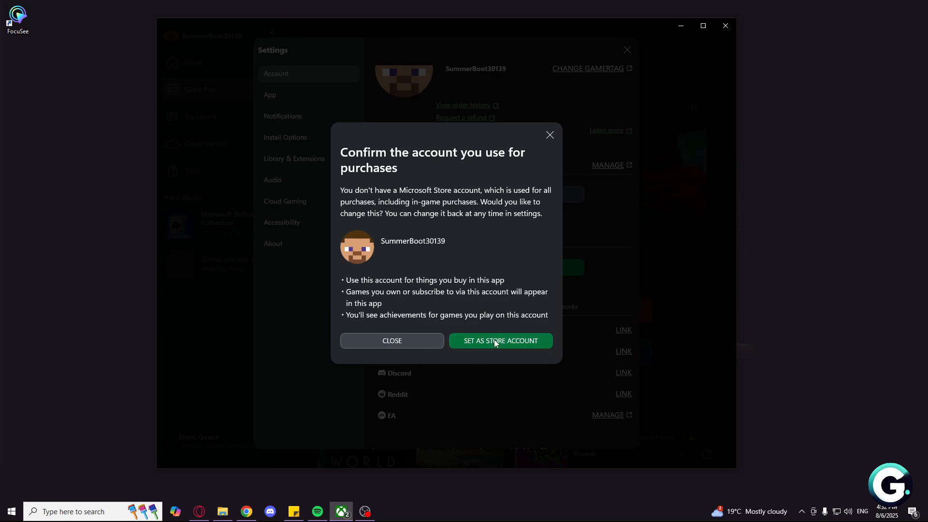
Try setting the gamertag as the Store account, then launch Microsoft Store from the error.
{"action": "left_click", "coordinate": [499, 340]}
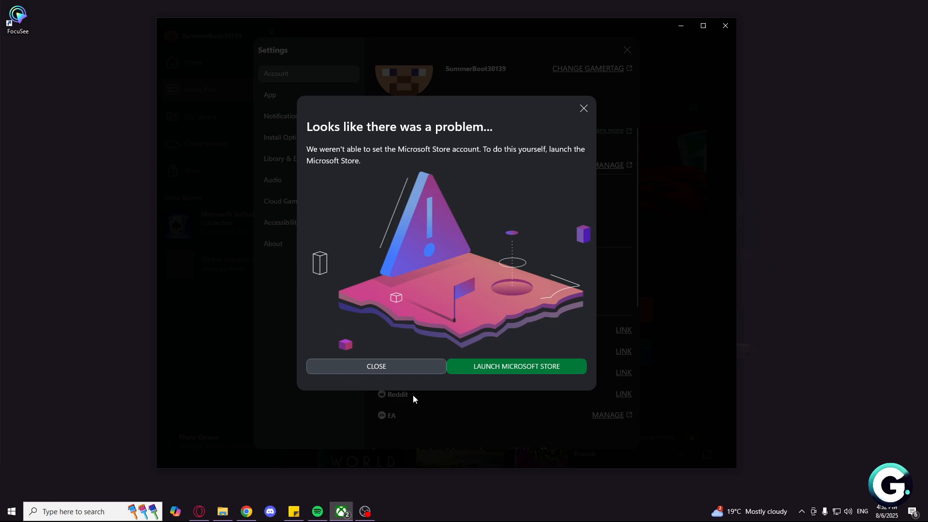
{"action": "mouse_move", "coordinate": [306, 150]}
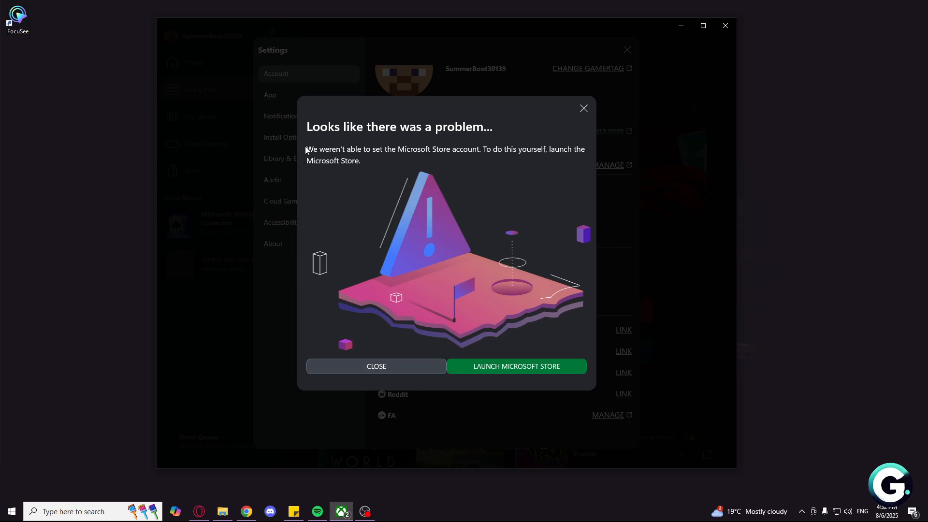
{"action": "mouse_move", "coordinate": [535, 374]}
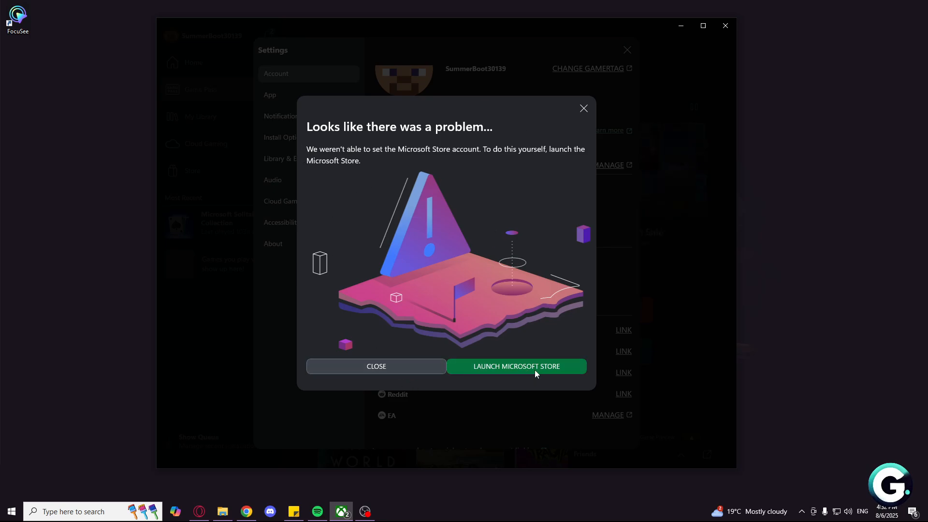
{"action": "left_click", "coordinate": [516, 366]}
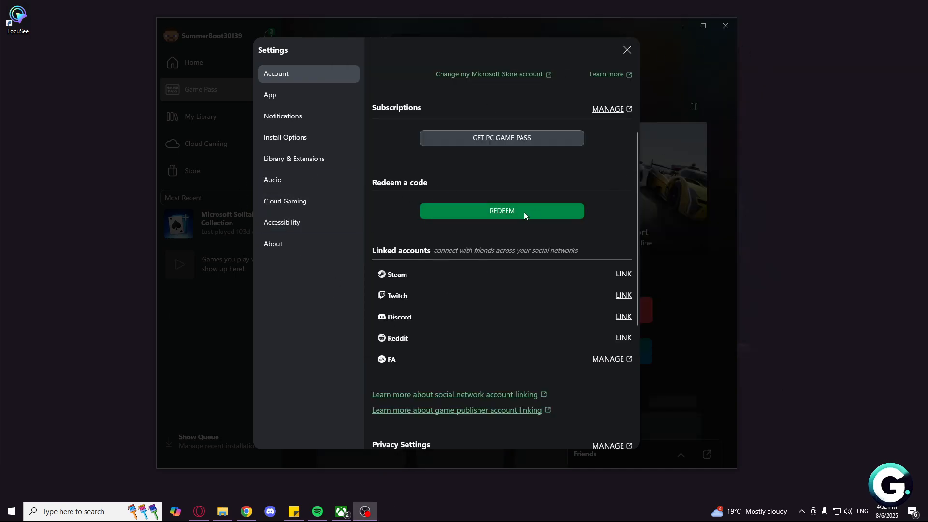
{"action": "left_click", "coordinate": [501, 211]}
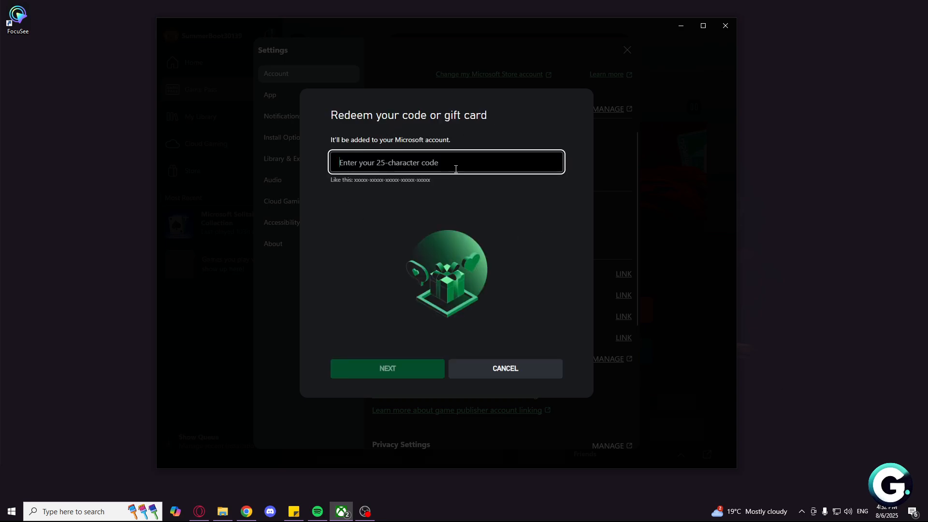
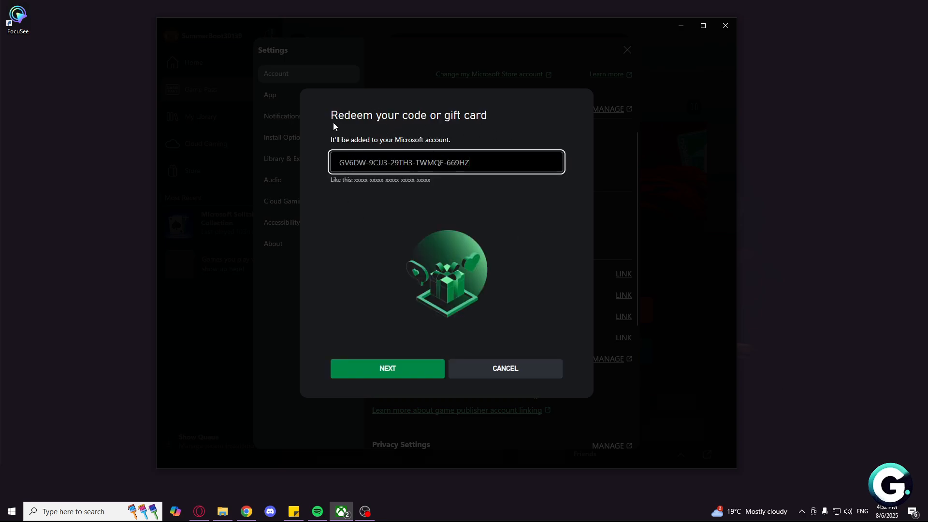
{"action": "left_click", "coordinate": [388, 369]}
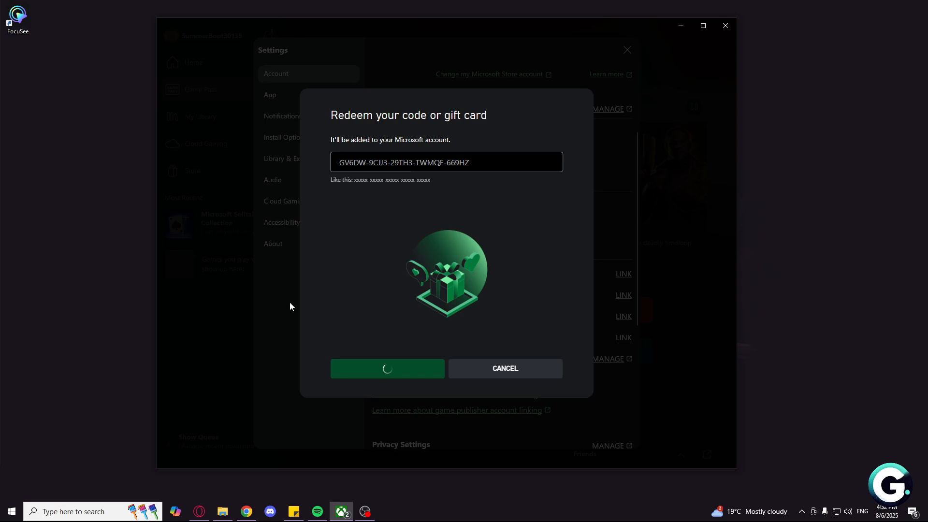
{"action": "mouse_move", "coordinate": [467, 325]}
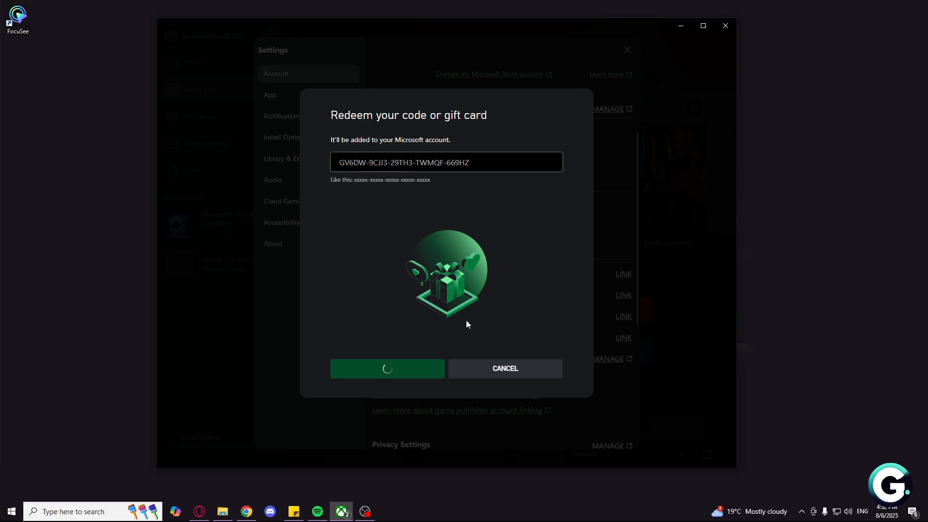
{"action": "mouse_move", "coordinate": [279, 268]}
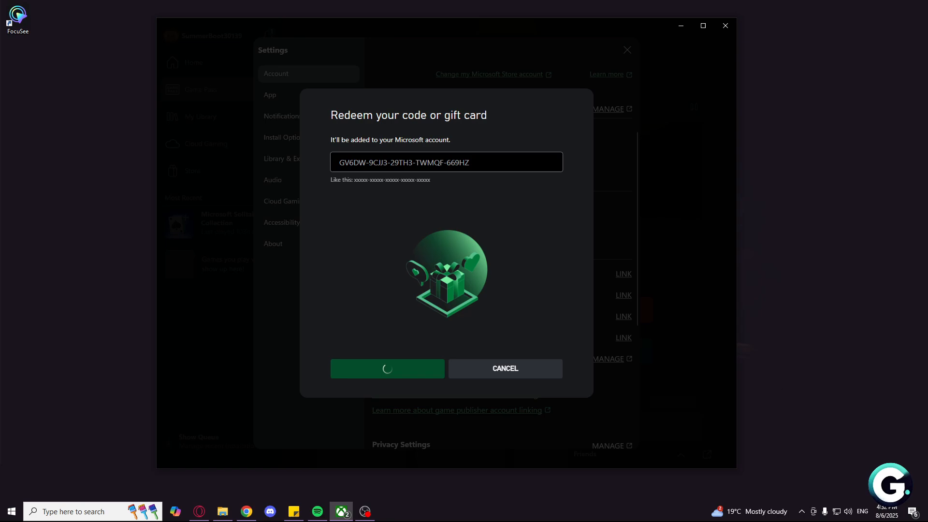
{"action": "left_click", "coordinate": [386, 368]}
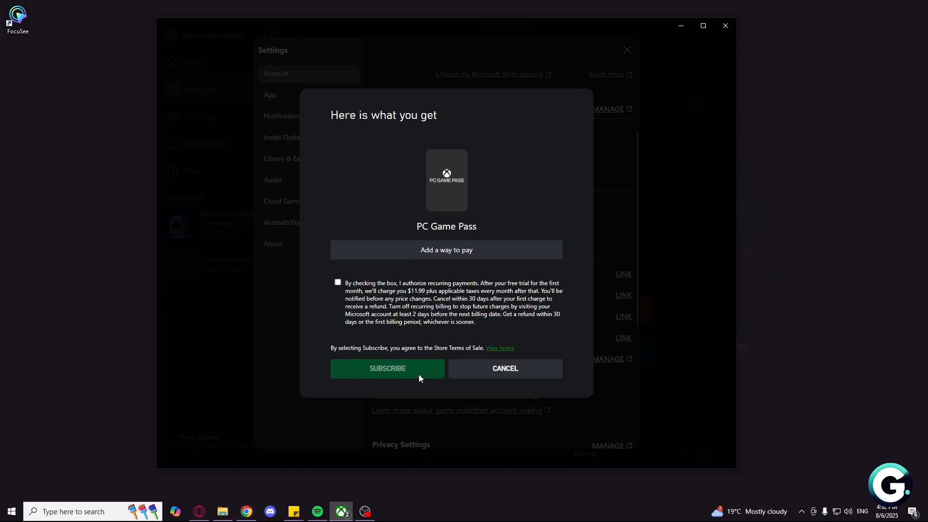
{"action": "mouse_move", "coordinate": [201, 441]}
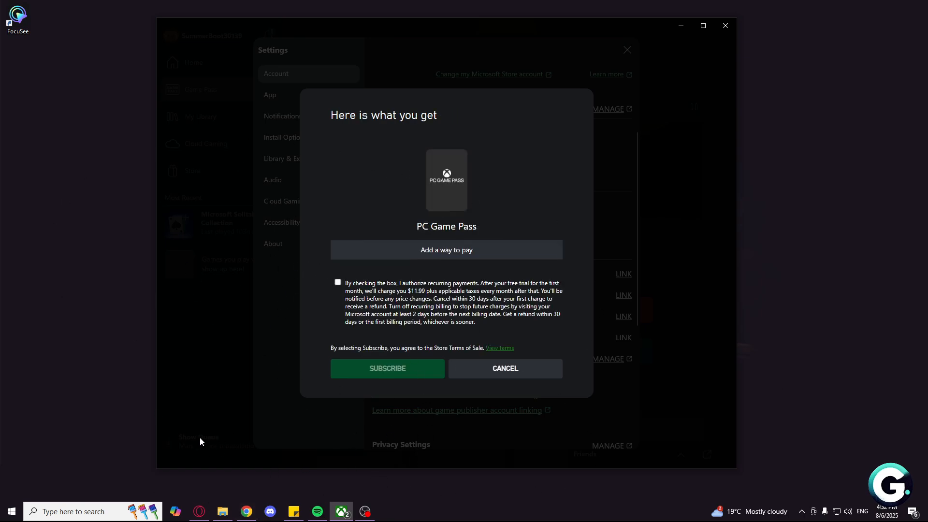
{"action": "mouse_move", "coordinate": [383, 222]}
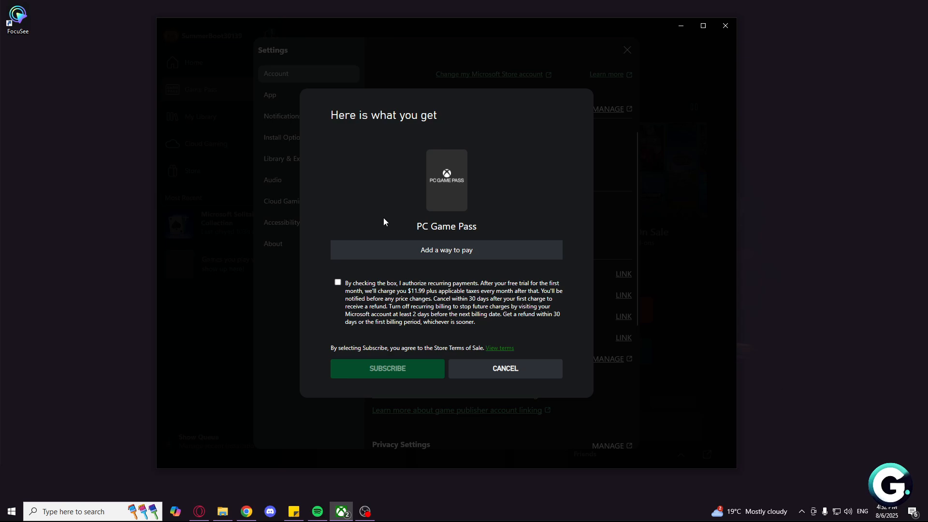